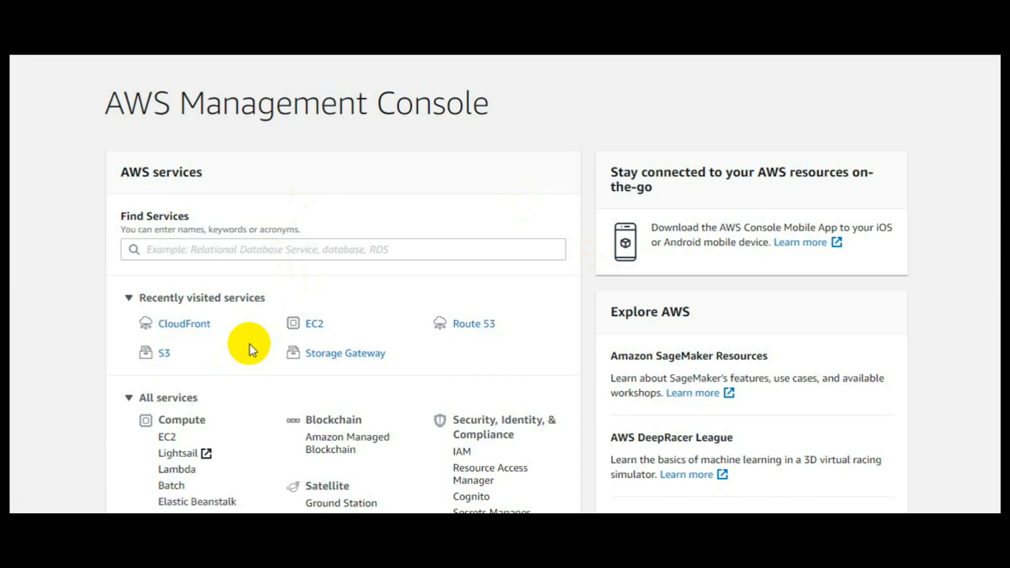
pyautogui.moveTo(257, 332)
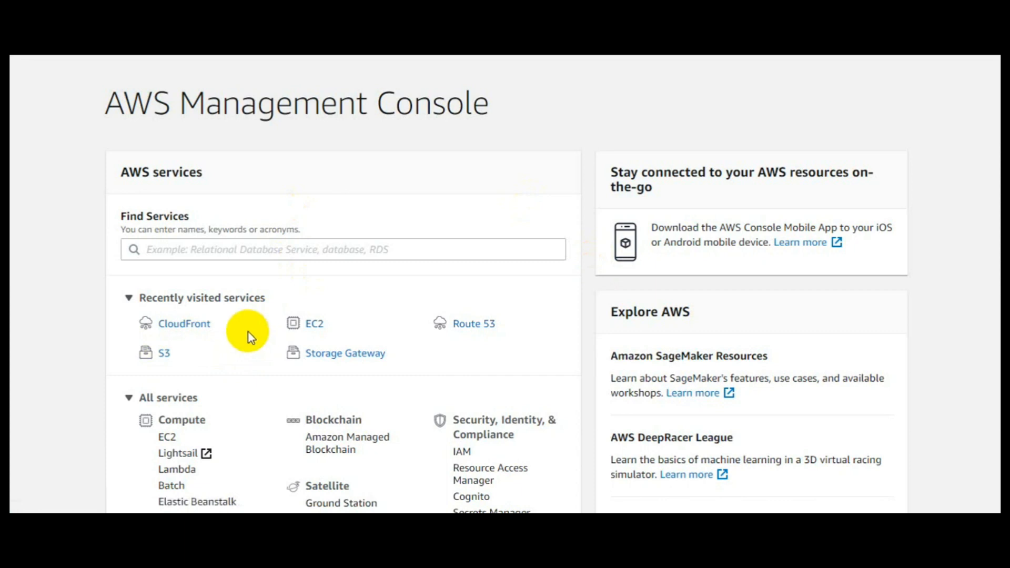
pyautogui.moveTo(184, 323)
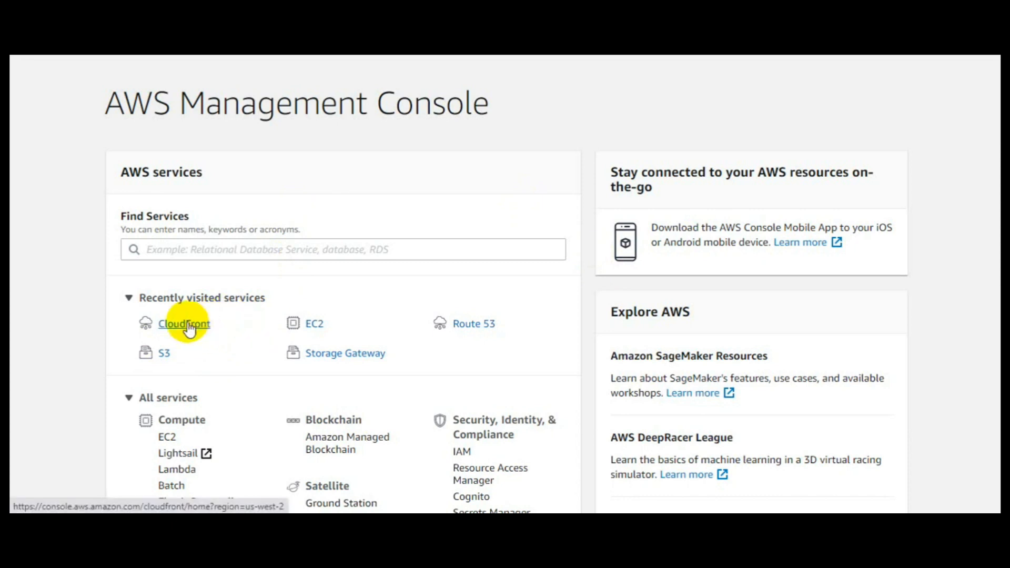
# Step: Go to the CloudFront service from the console's Recently visited list
pyautogui.click(184, 324)
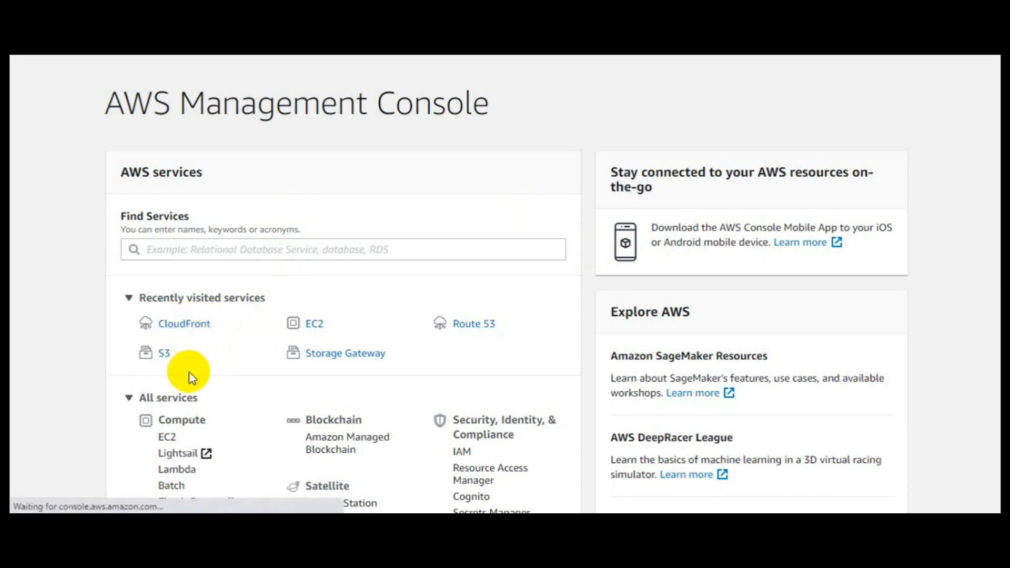
# Step: Show the Invalidations tab of distribution E33XQ5RBTKI5UR, listing its past invalidations
pyautogui.click(183, 323)
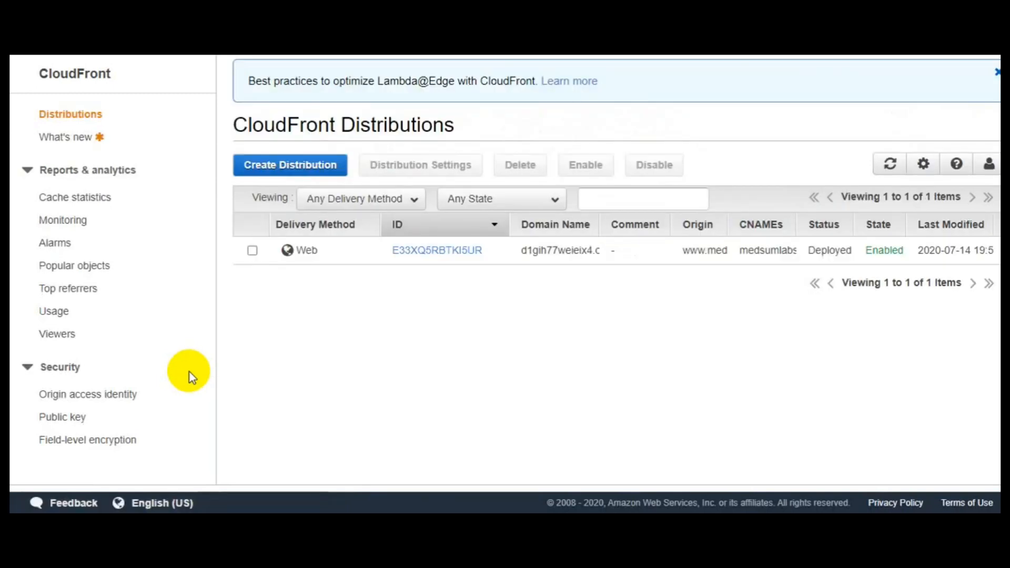
pyautogui.moveTo(279, 251)
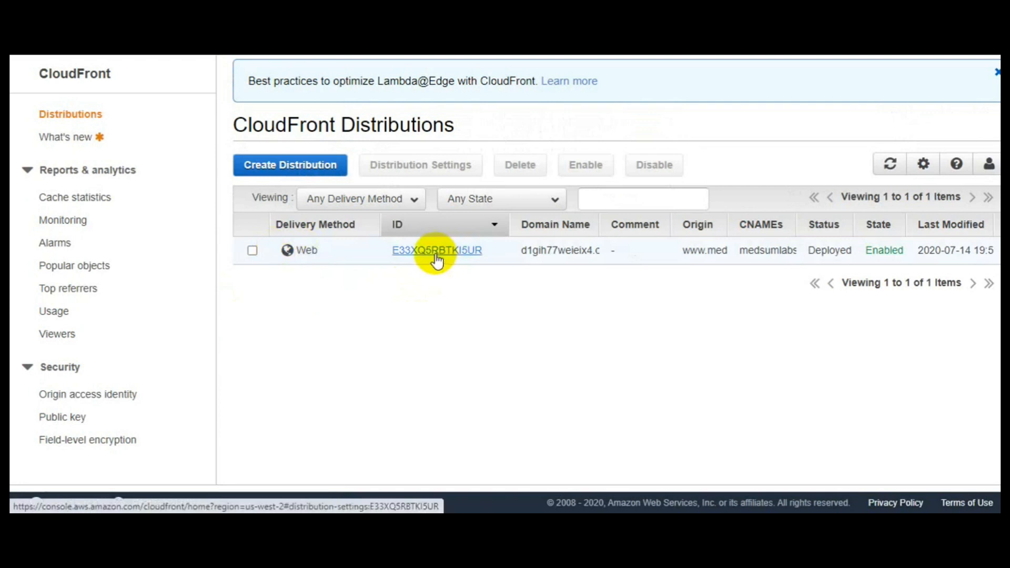
pyautogui.click(437, 251)
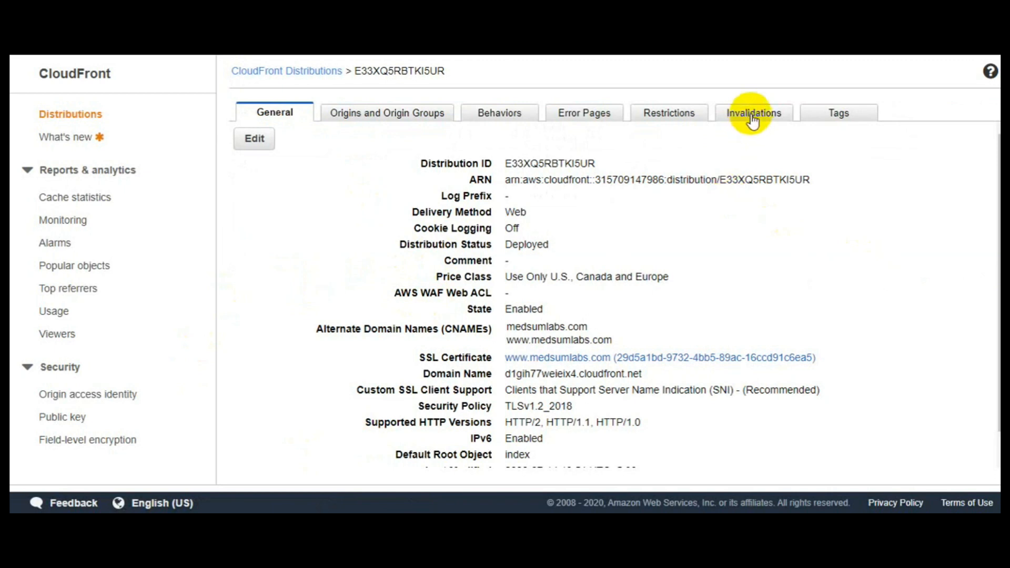
pyautogui.click(754, 113)
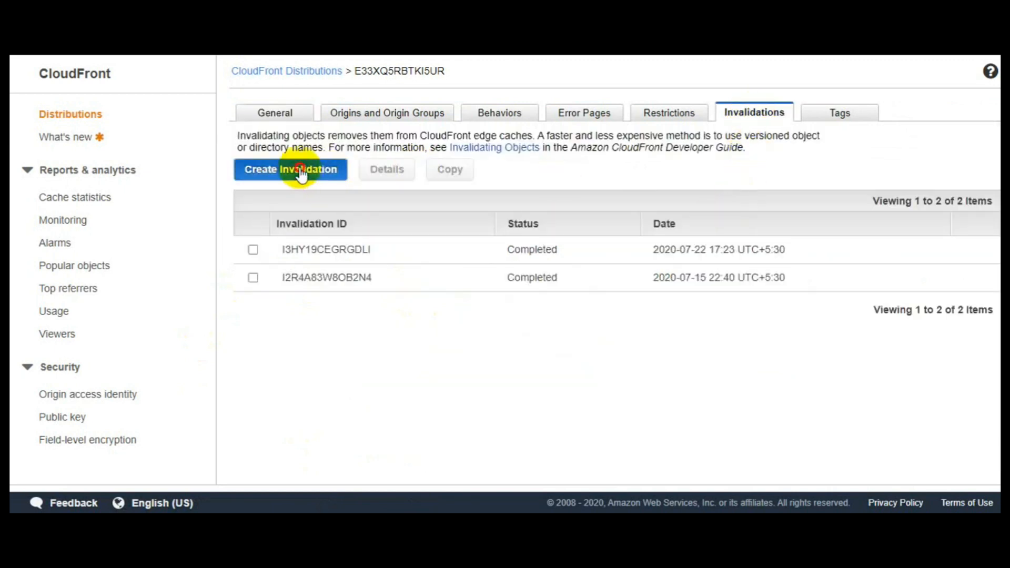
# Step: Start a new invalidation and fill in the object path /*
pyautogui.click(290, 169)
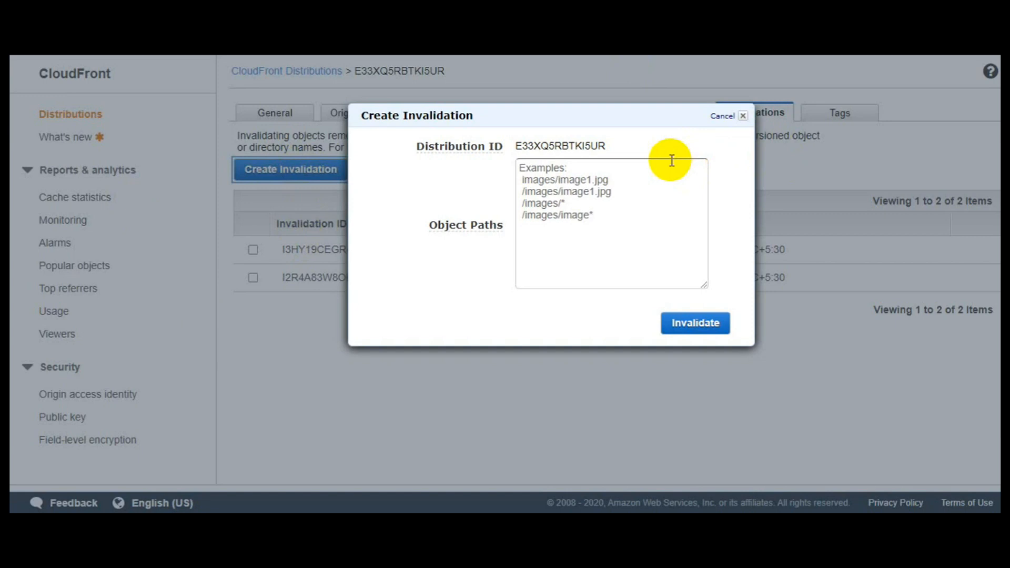
pyautogui.moveTo(599, 280)
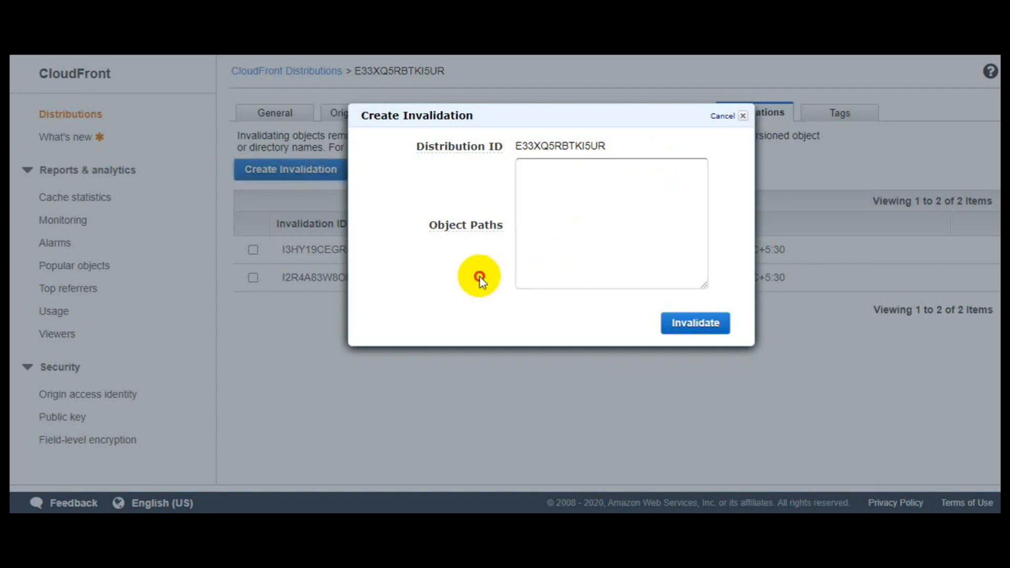
pyautogui.click(617, 222)
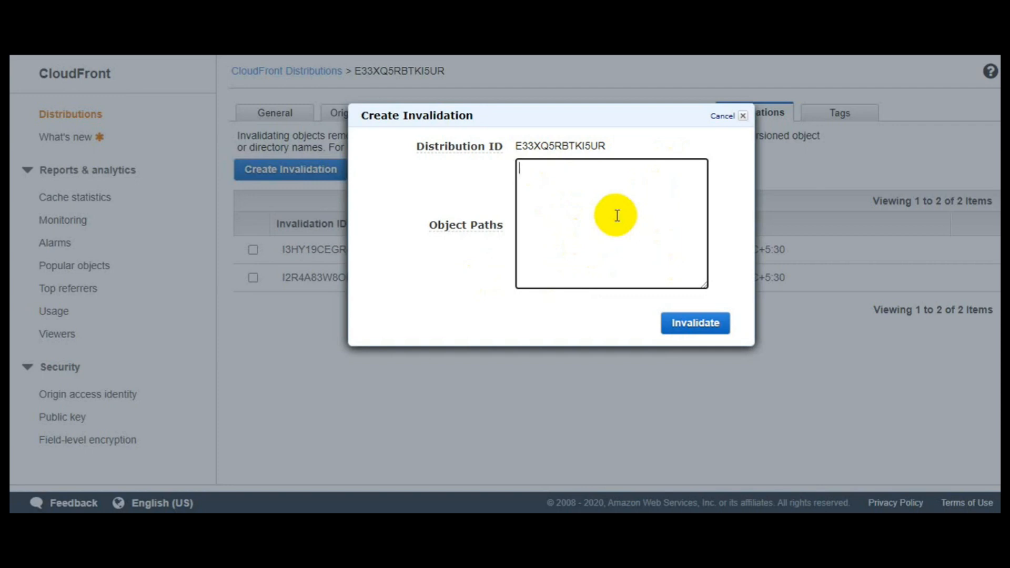
pyautogui.write('/')
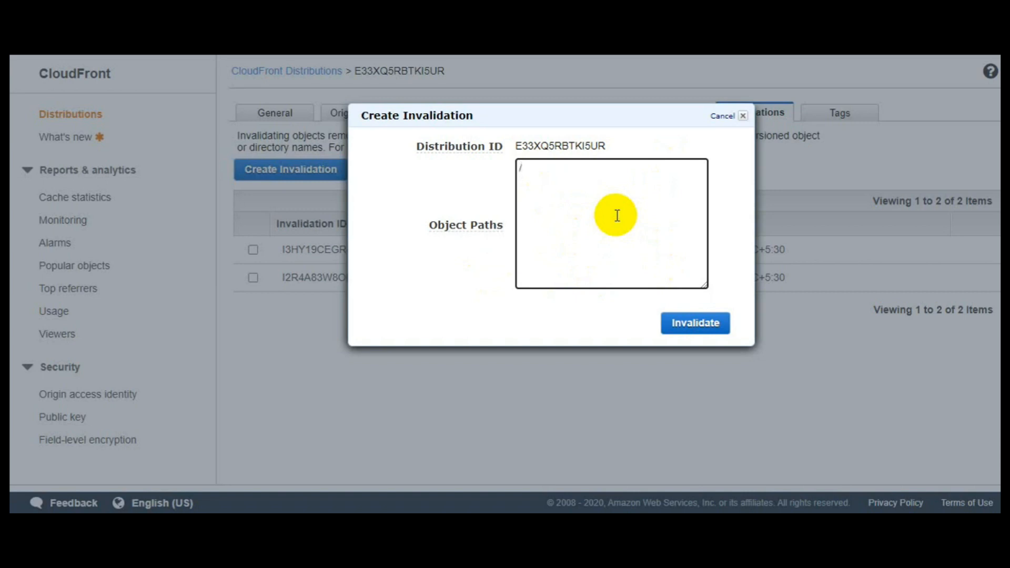
pyautogui.write('1')
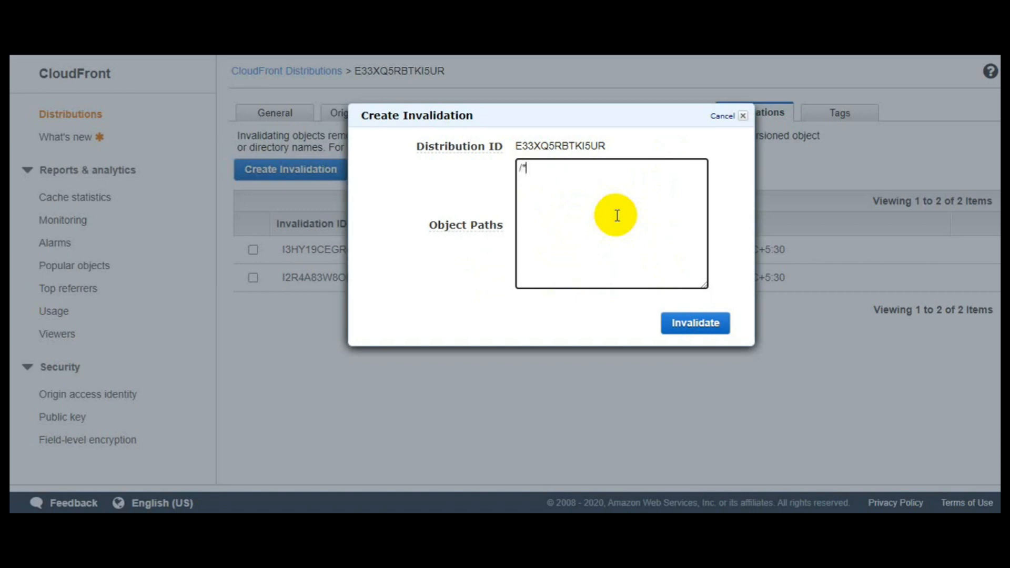
# Step: Submit the invalidation so /* appears In Progress above the completed ones
pyautogui.click(694, 323)
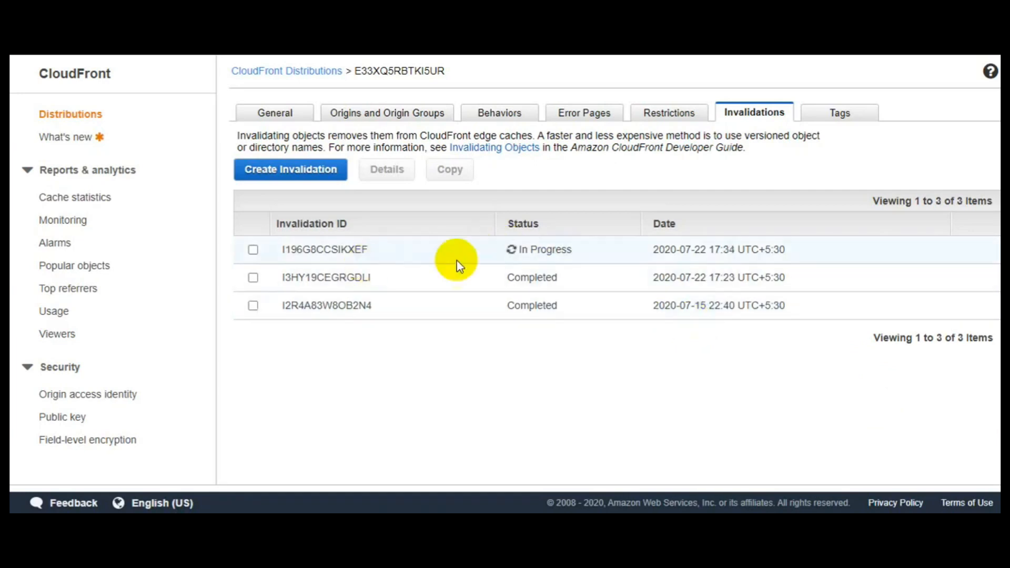
pyautogui.moveTo(541, 248)
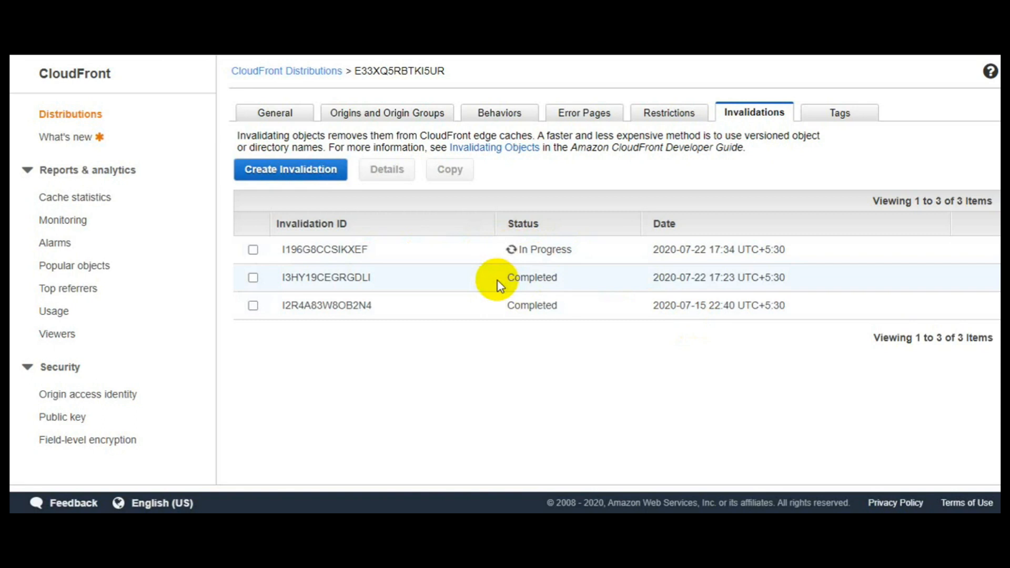
pyautogui.moveTo(498, 285)
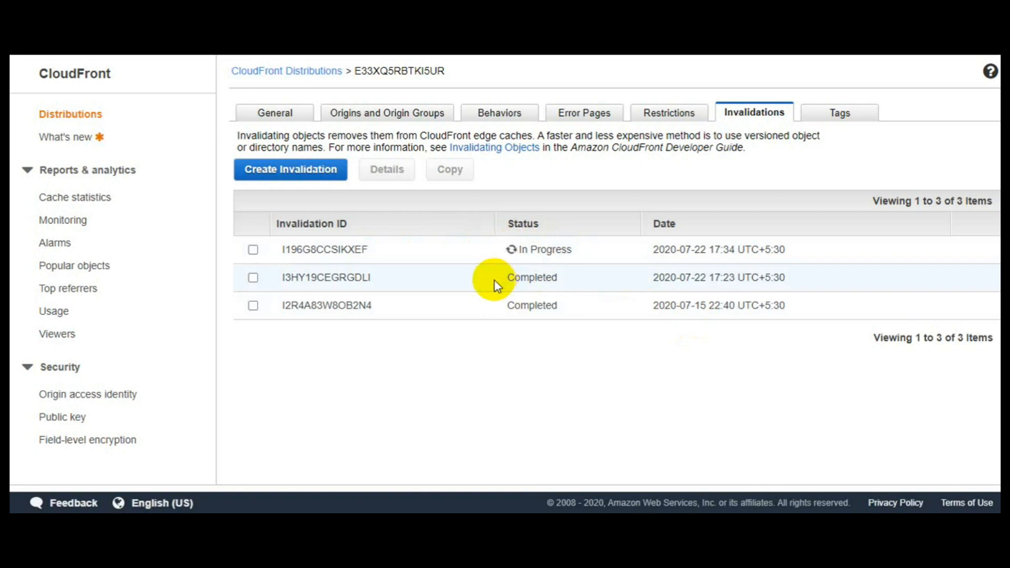